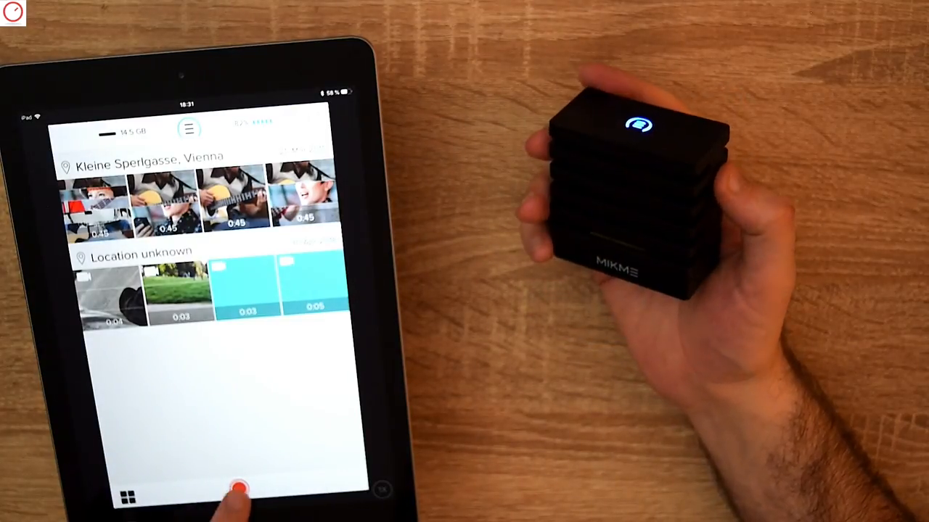
# - Start recording a new video clip with Mikme audio from the gallery's record button
pyautogui.click(239, 494)
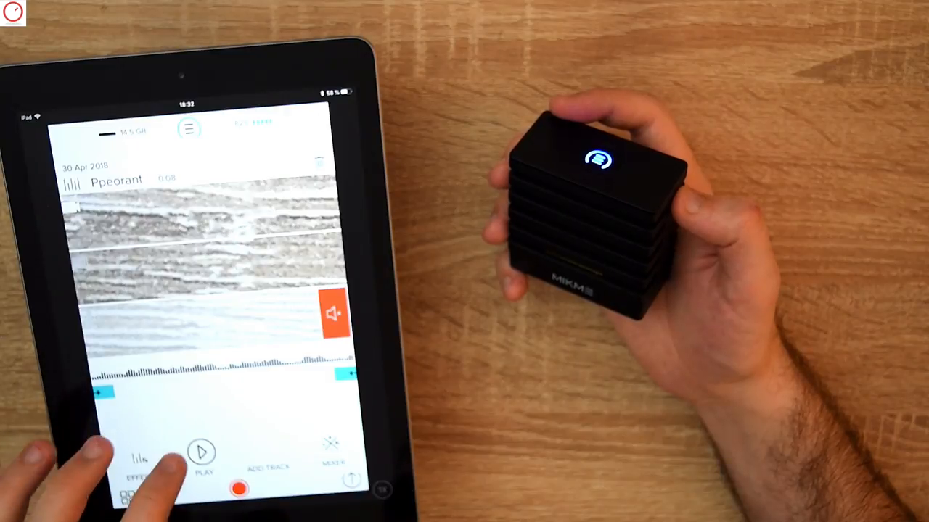
# - Play and pause the clip, then preview it with the ELVIZ and patterned Filter effects
pyautogui.click(200, 454)
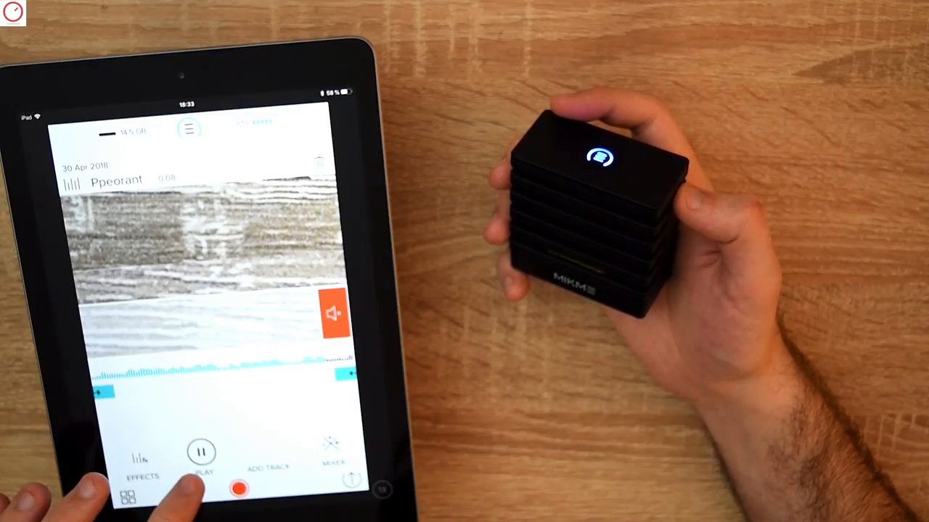
pyautogui.click(201, 450)
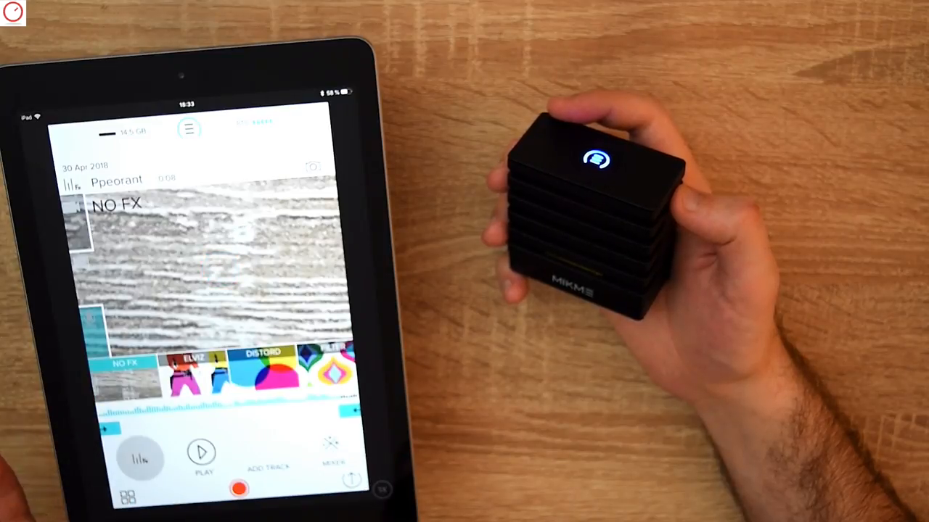
pyautogui.click(190, 375)
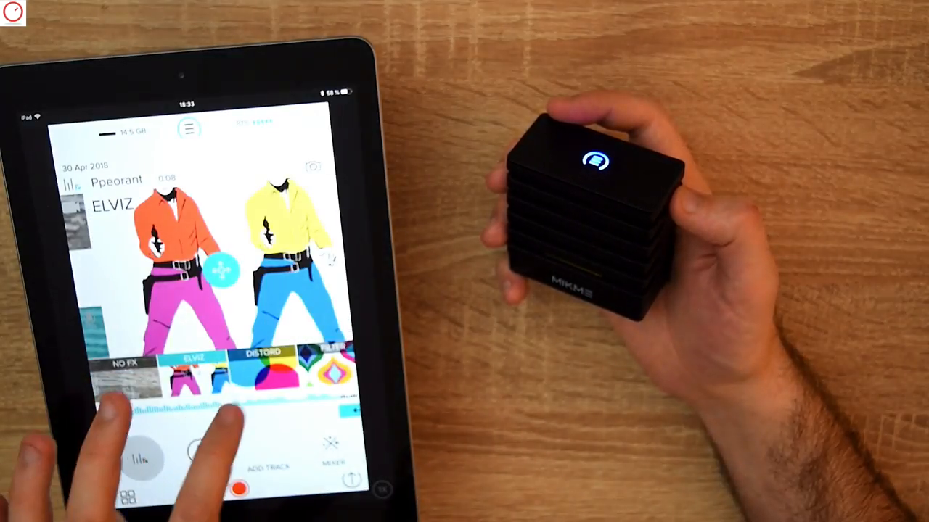
pyautogui.click(331, 370)
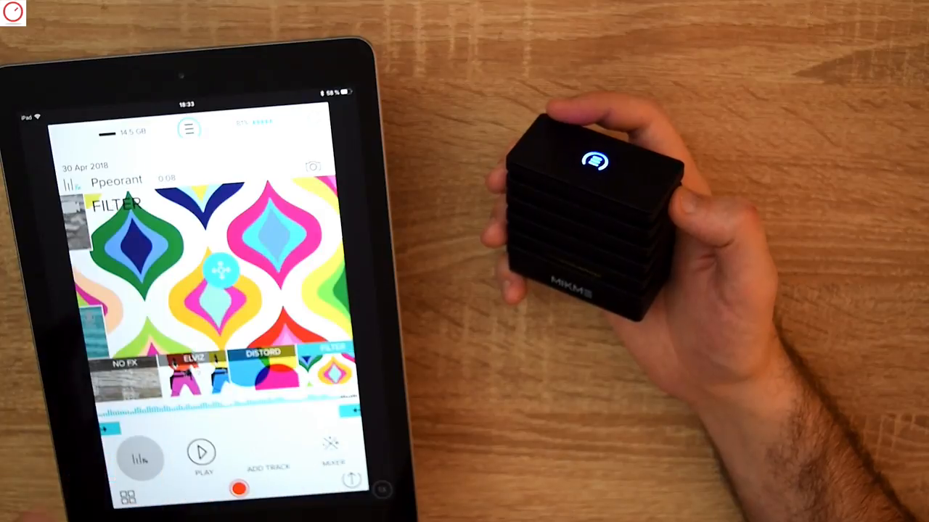